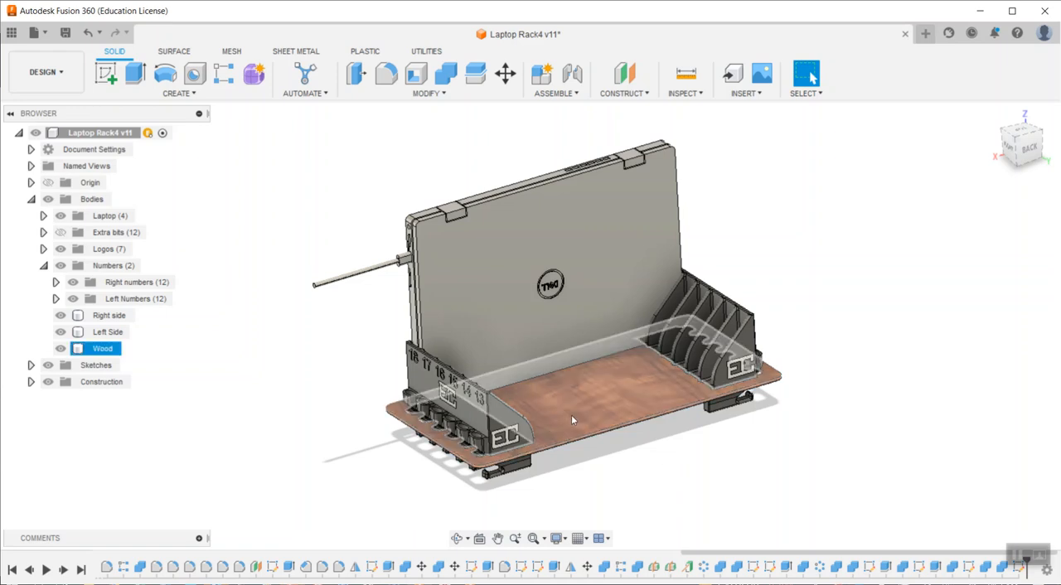
mouse_move(553, 400)
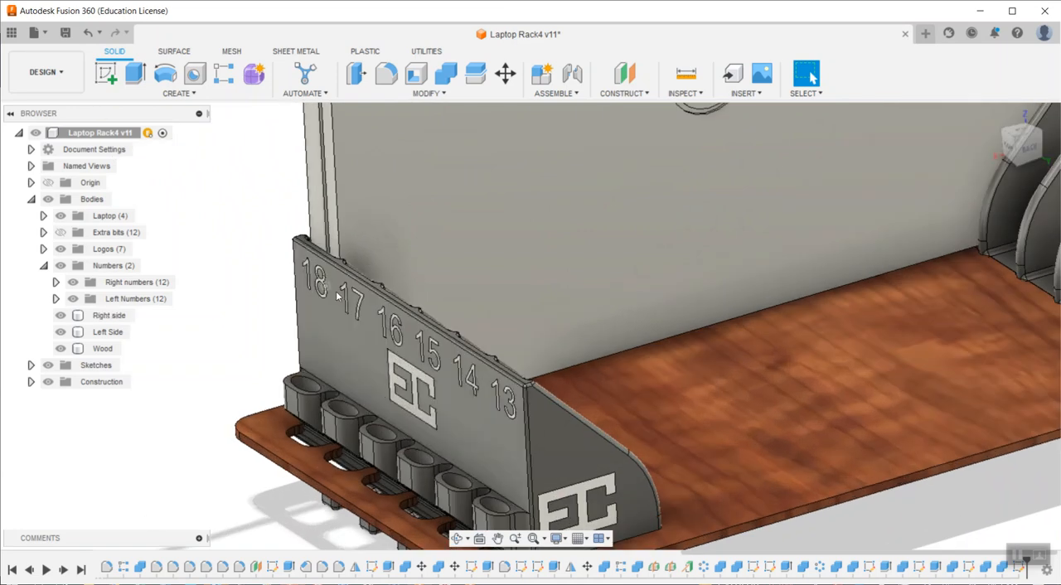
- Select the Right side bracket body and expand the Logos folder to list its bodies
left_click(102, 348)
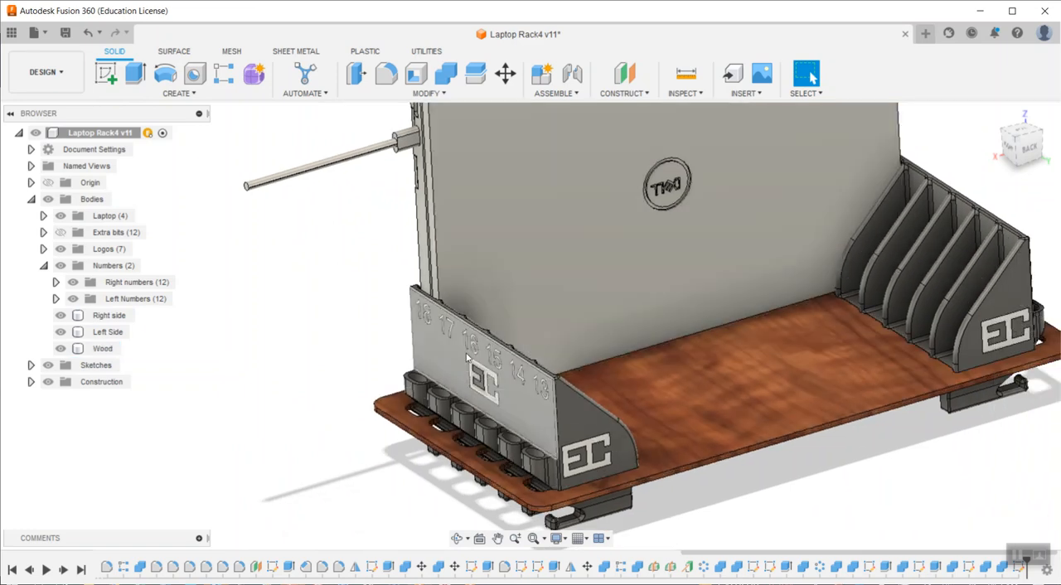
left_click(109, 314)
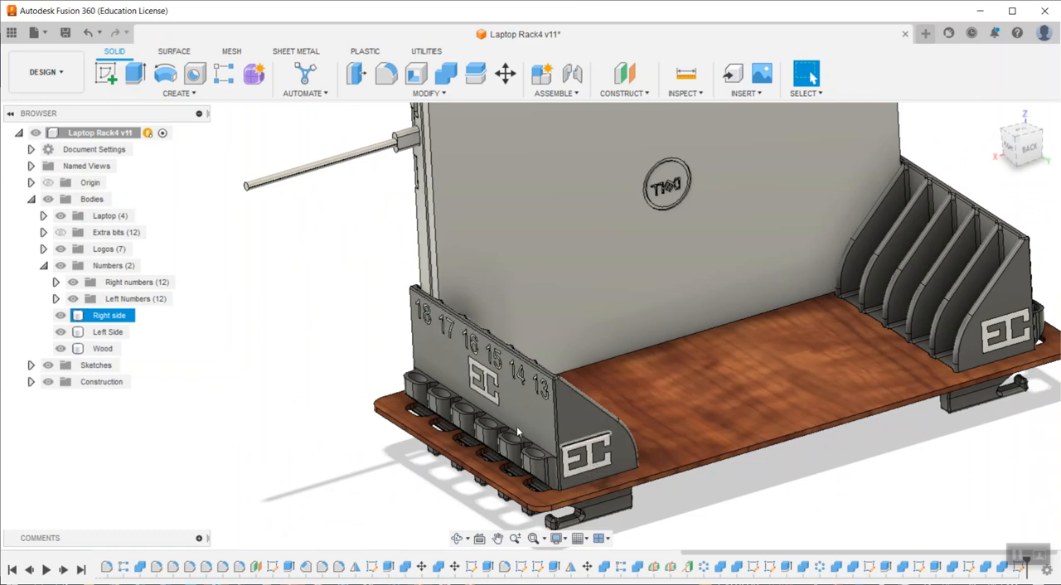
left_click(109, 314)
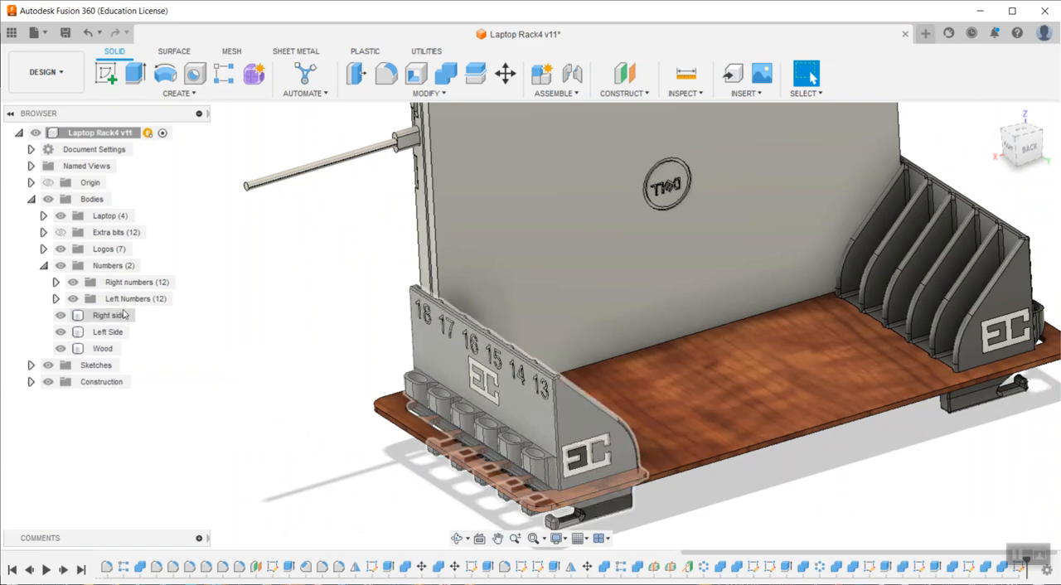
left_click(43, 249)
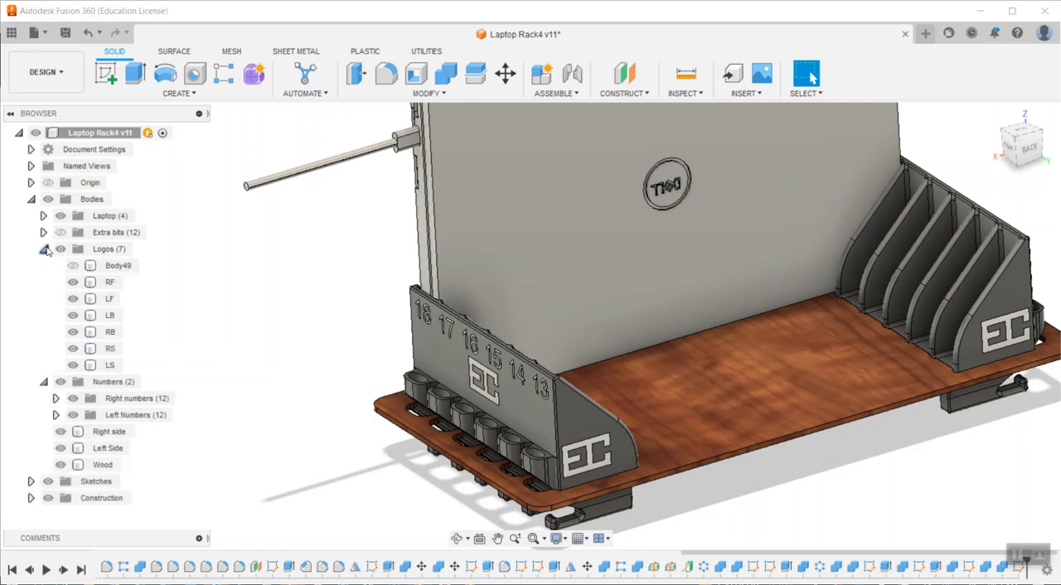
- Combine target RF with RB, RS and all Right numbers, joined into a new component
left_click(444, 73)
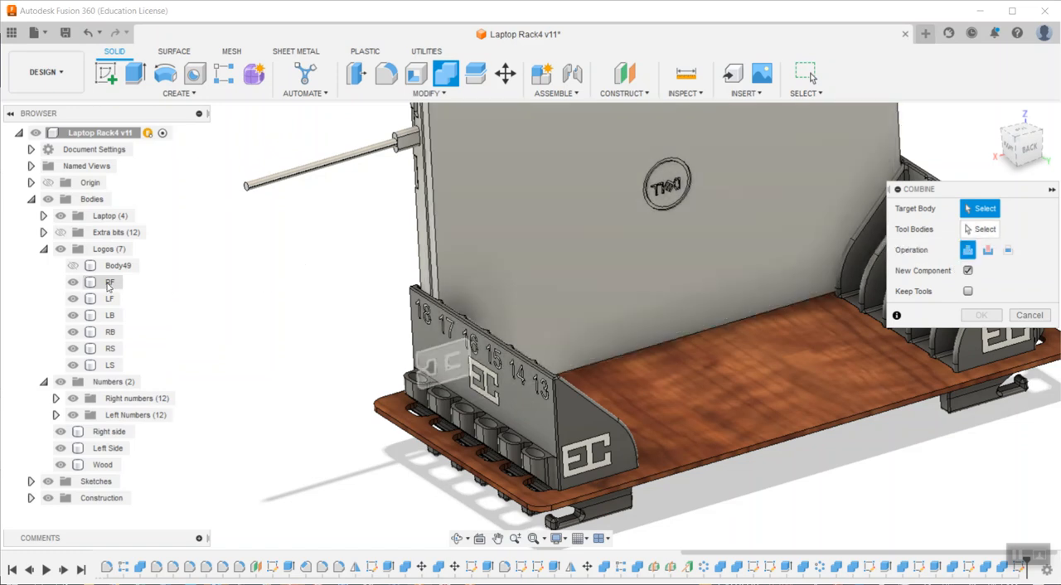
left_click(109, 281)
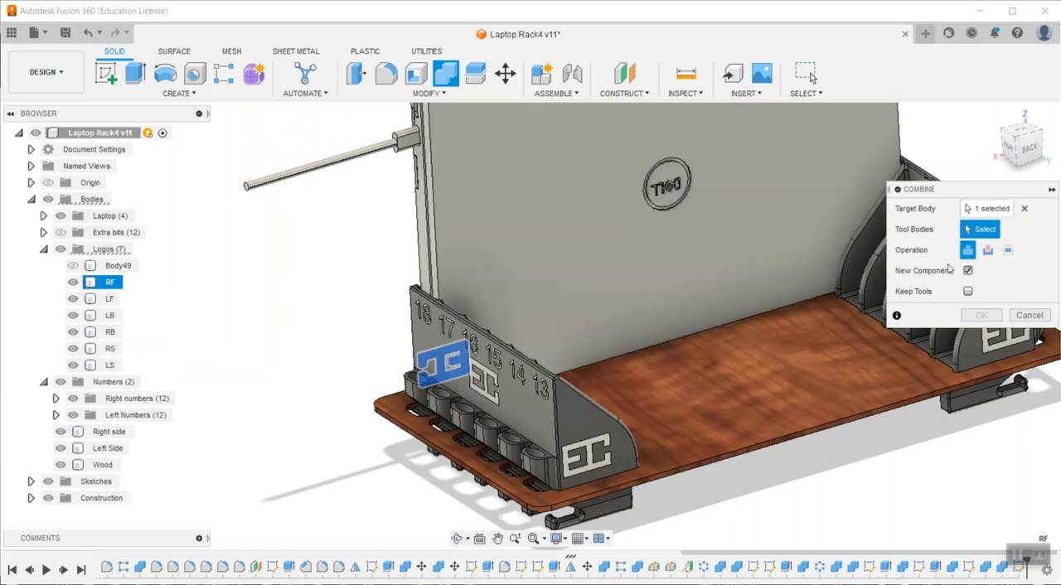
left_click(967, 270)
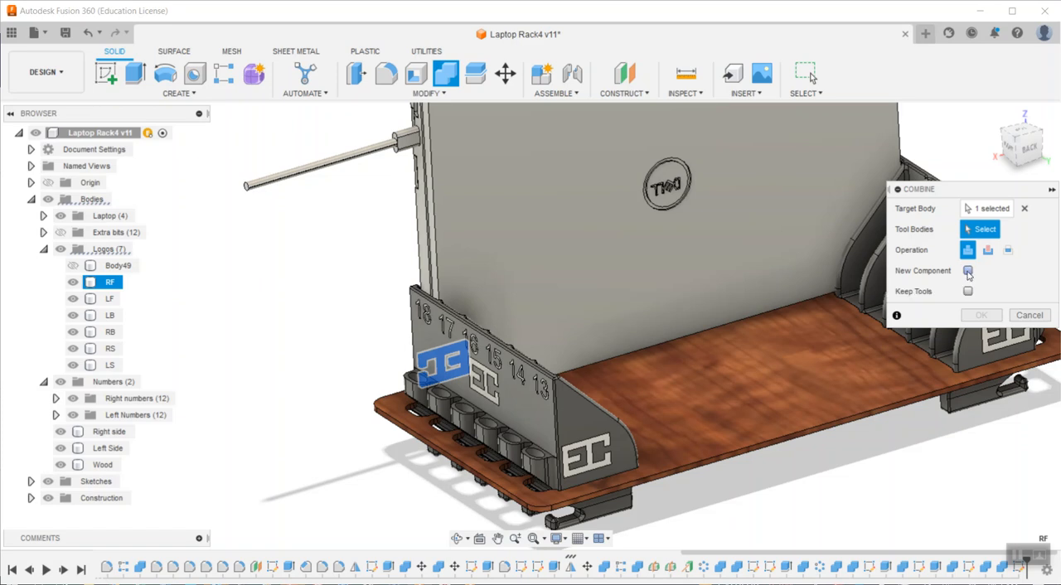
left_click(968, 270)
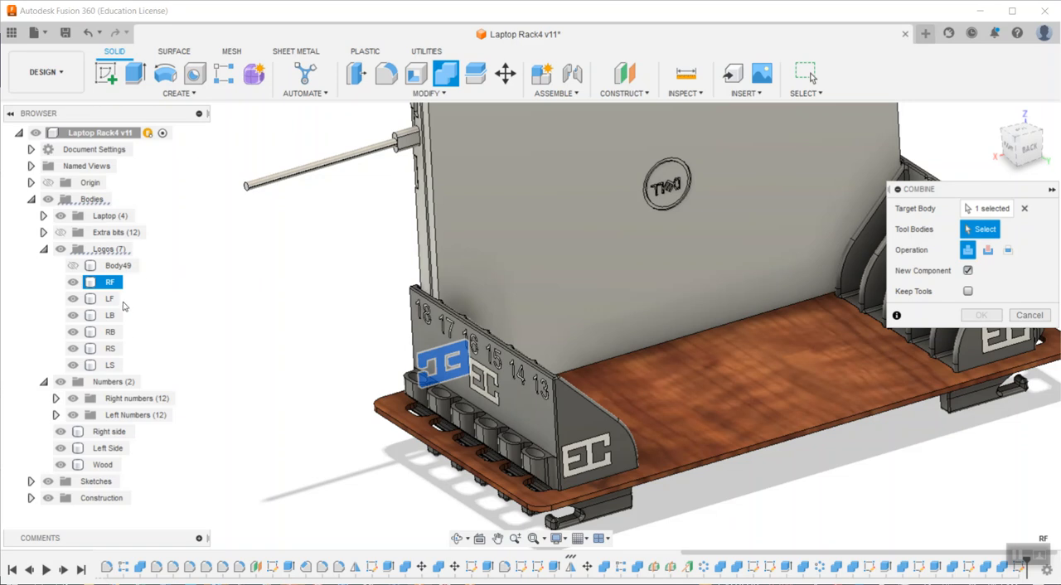
left_click(109, 331)
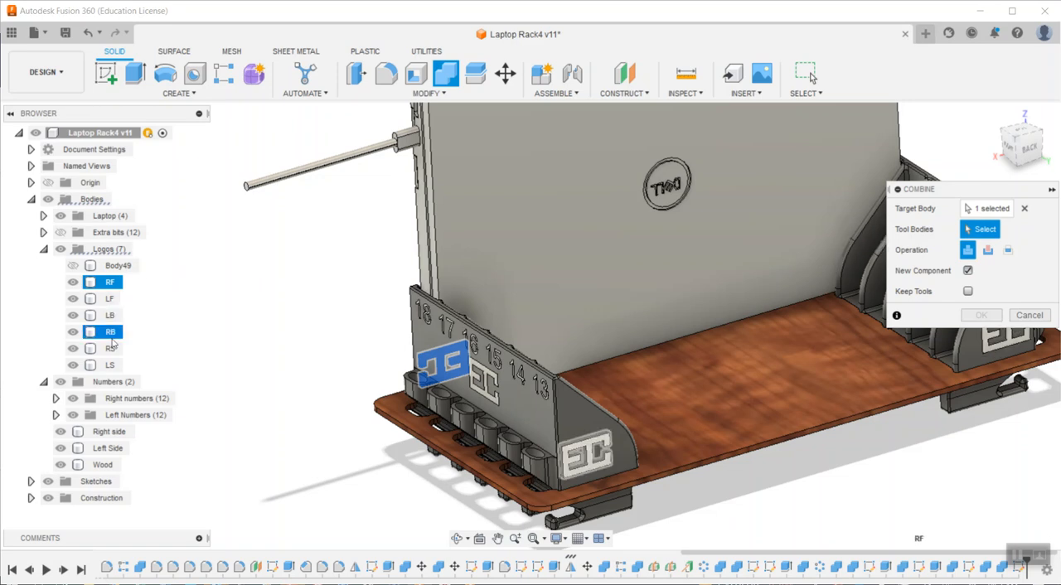
left_click(110, 348)
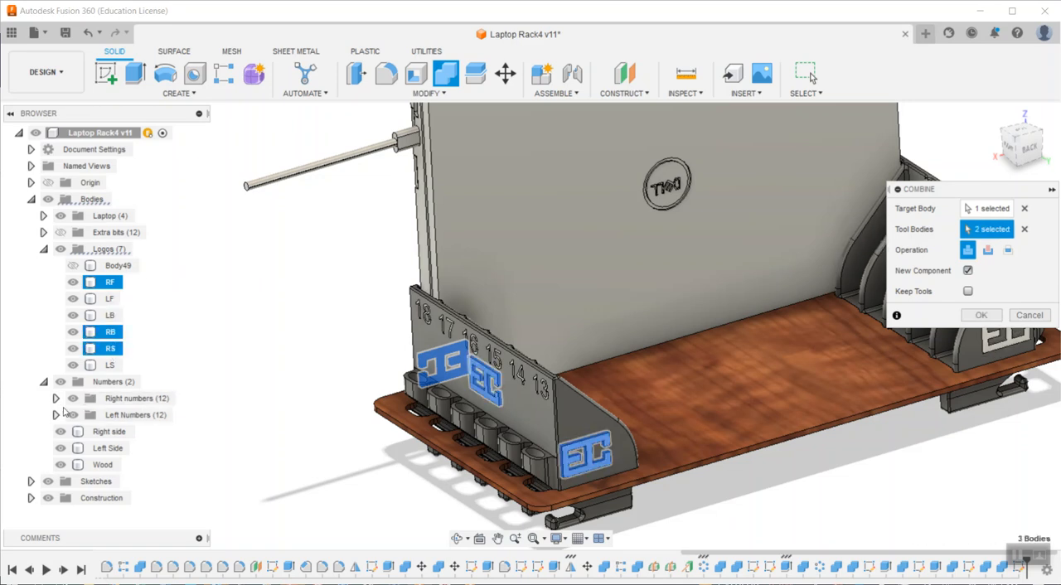
left_click(56, 398)
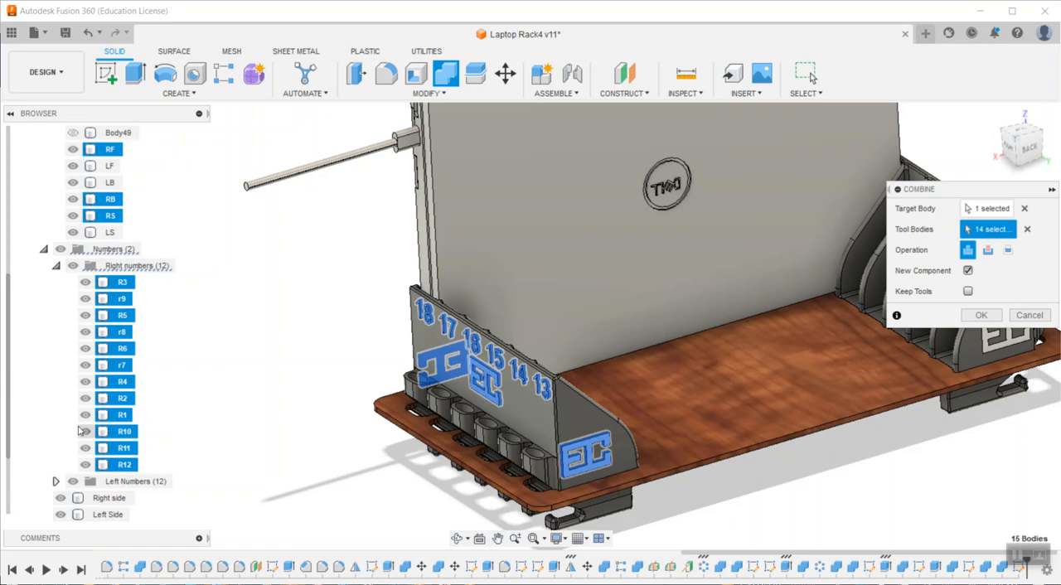
scroll("down", 3)
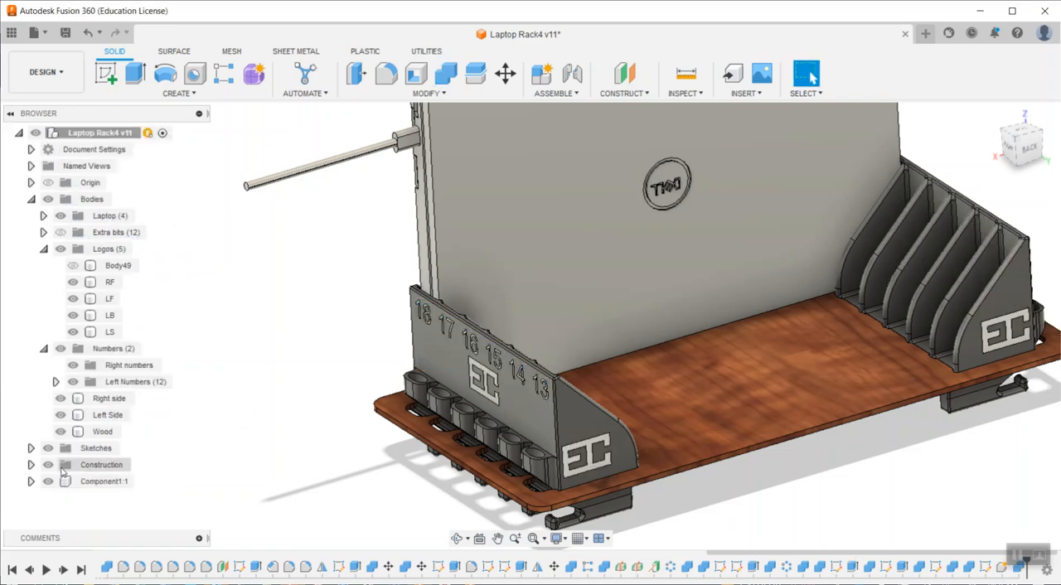
- Expand Component1:1 in the Browser to reveal its Origin and Bodies folders
left_click(29, 481)
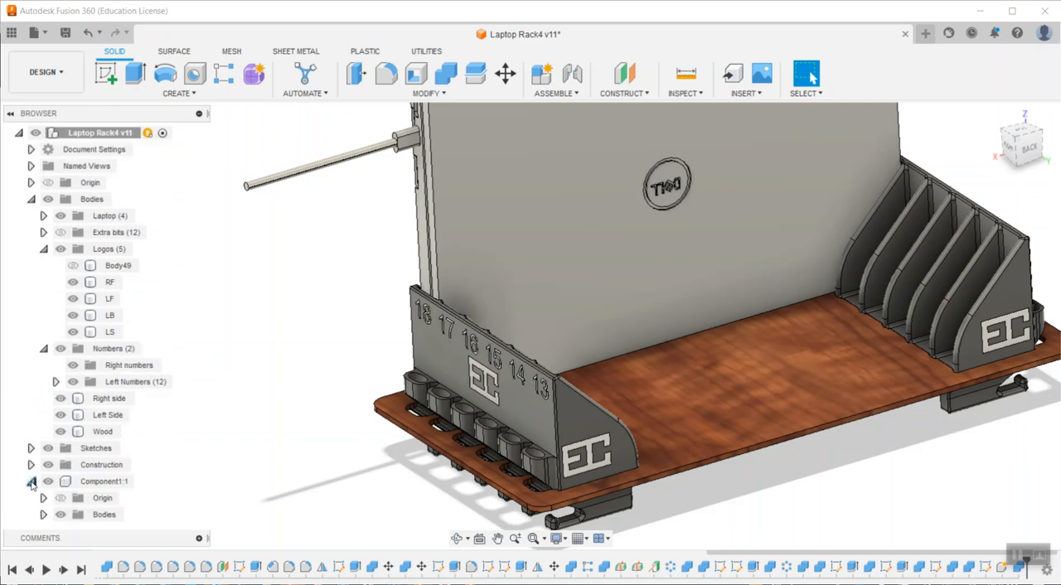
- Save Component1 as a binary STL mesh named 'Right stuff' in the Designs folder
right_click(103, 480)
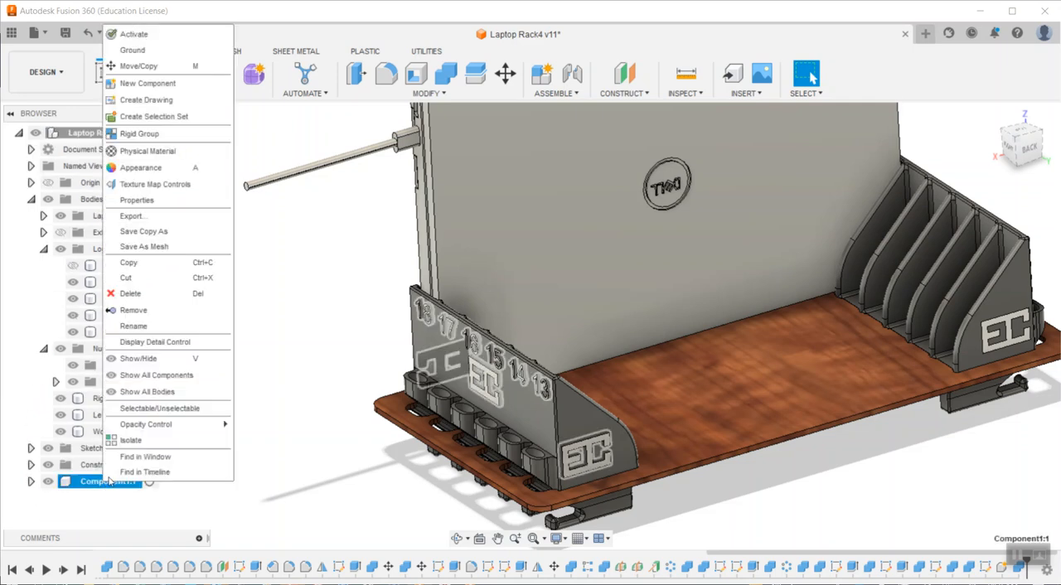
left_click(144, 245)
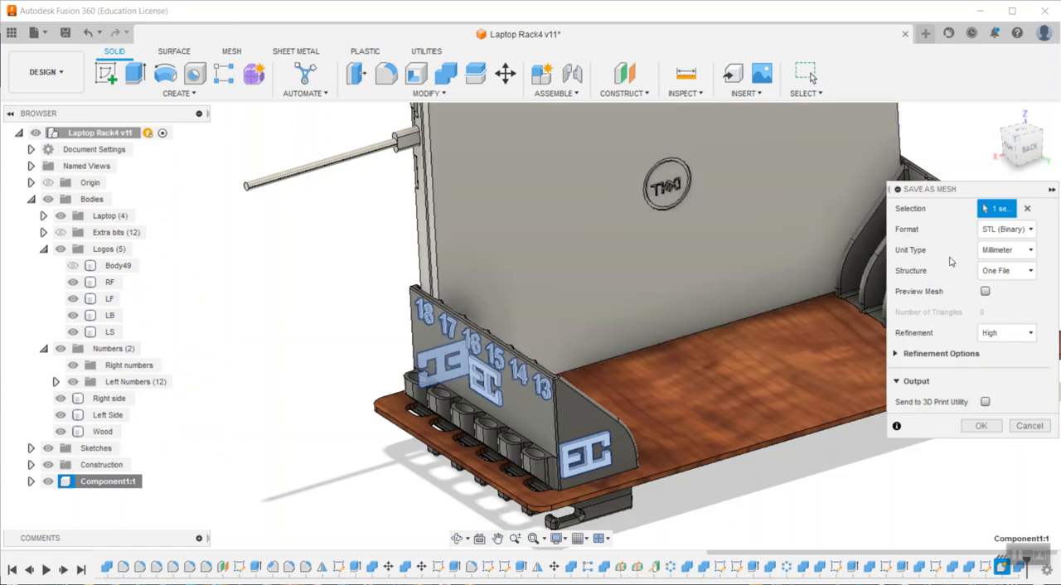
mouse_move(974, 407)
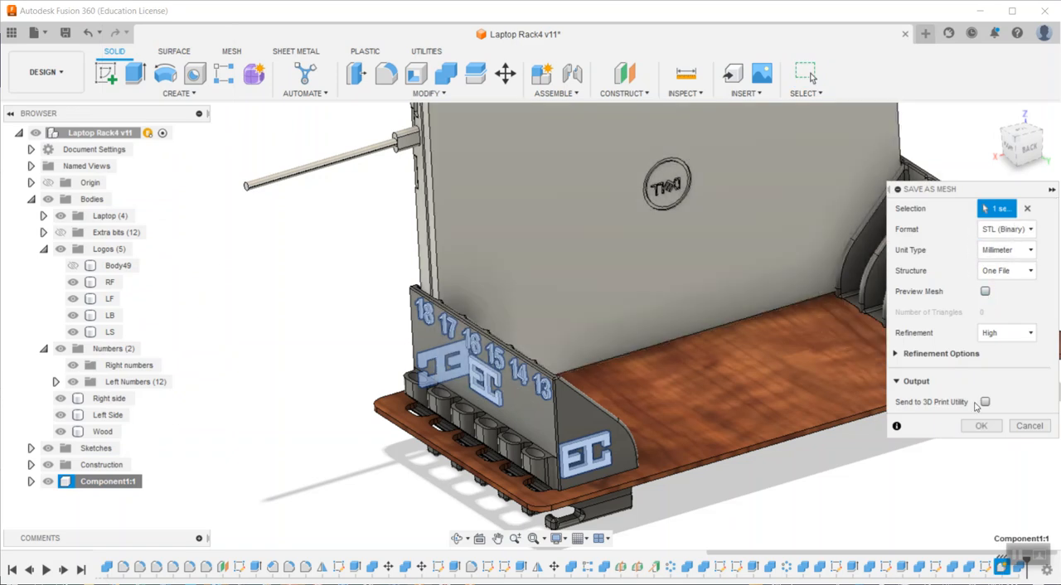
left_click(981, 424)
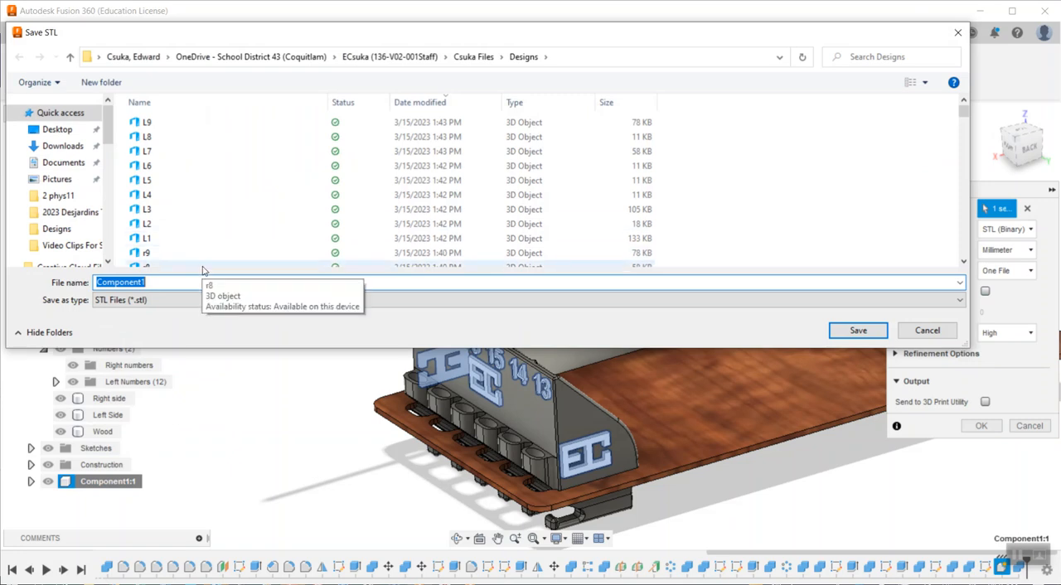
type("Right shoe footprint.jpg")
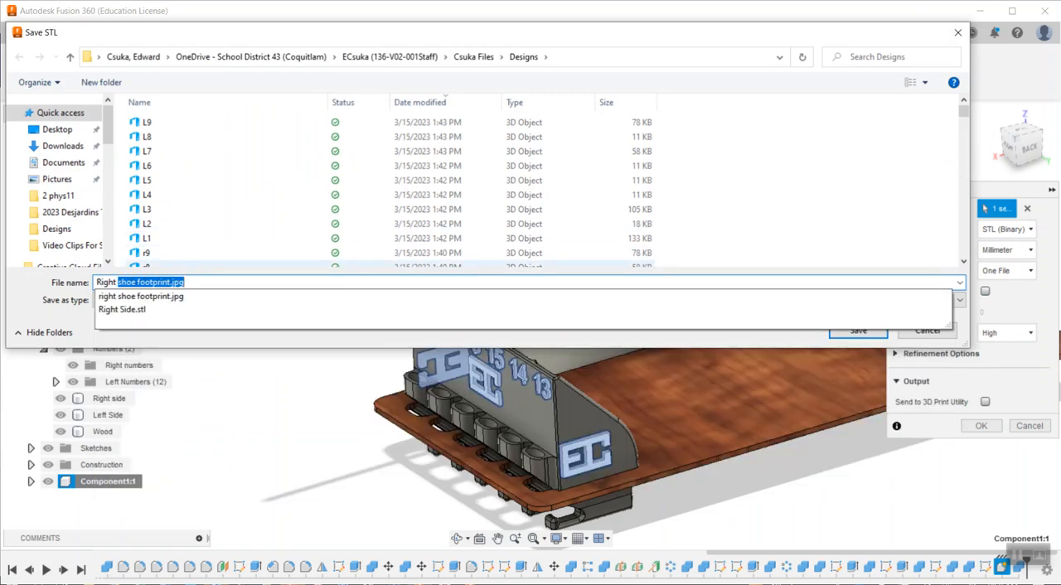
type("Right stuff")
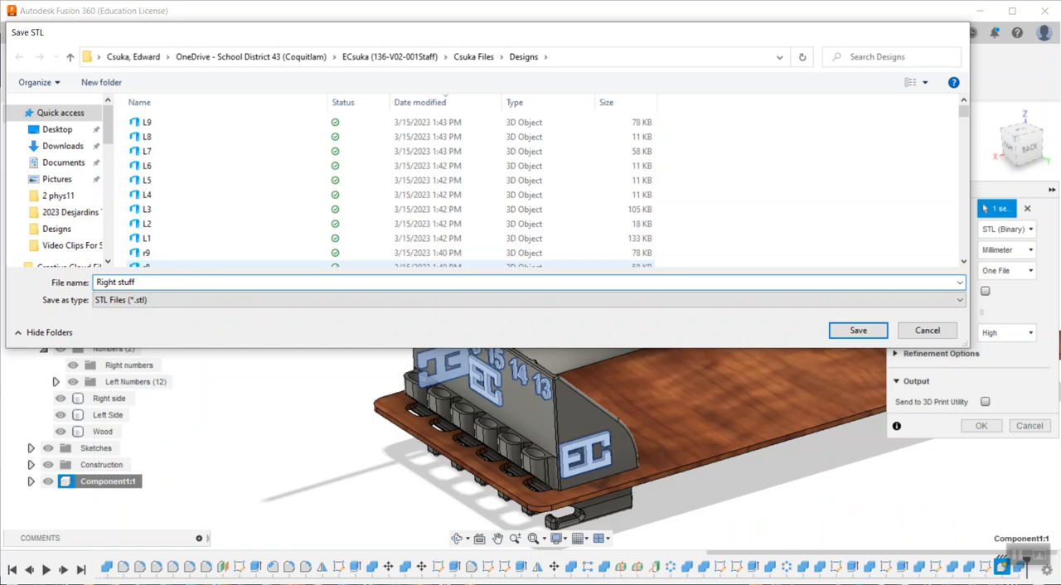
left_click(858, 330)
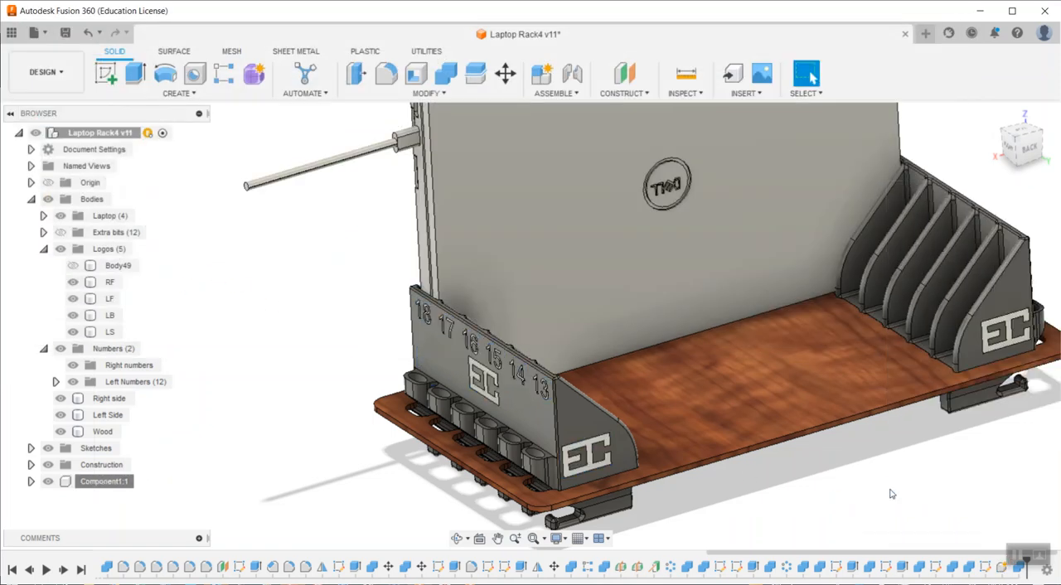
mouse_move(362, 522)
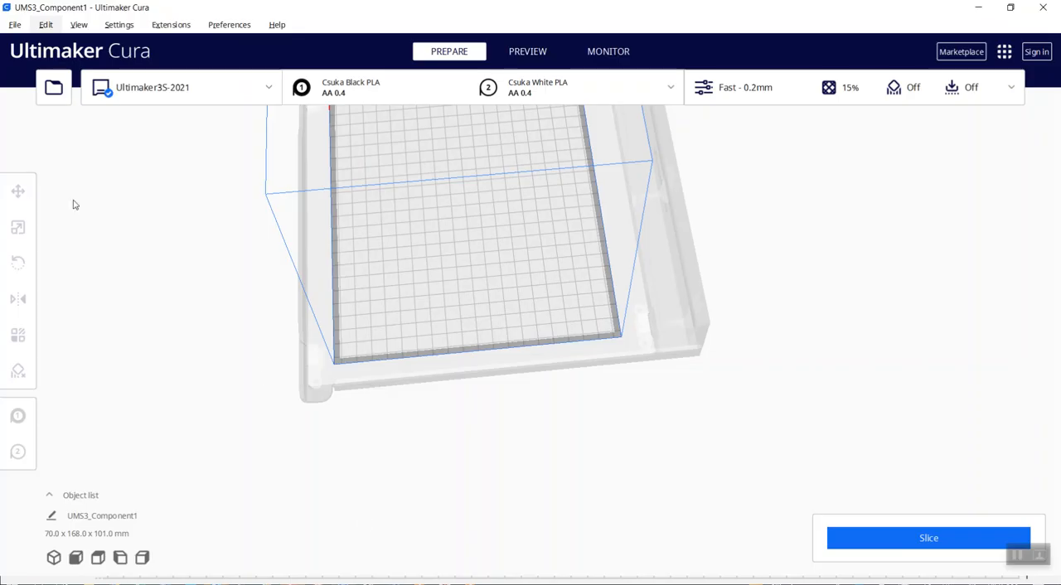
- Load the 'Right stuff' STL from the Designs folder onto the Cura build plate
left_click(53, 86)
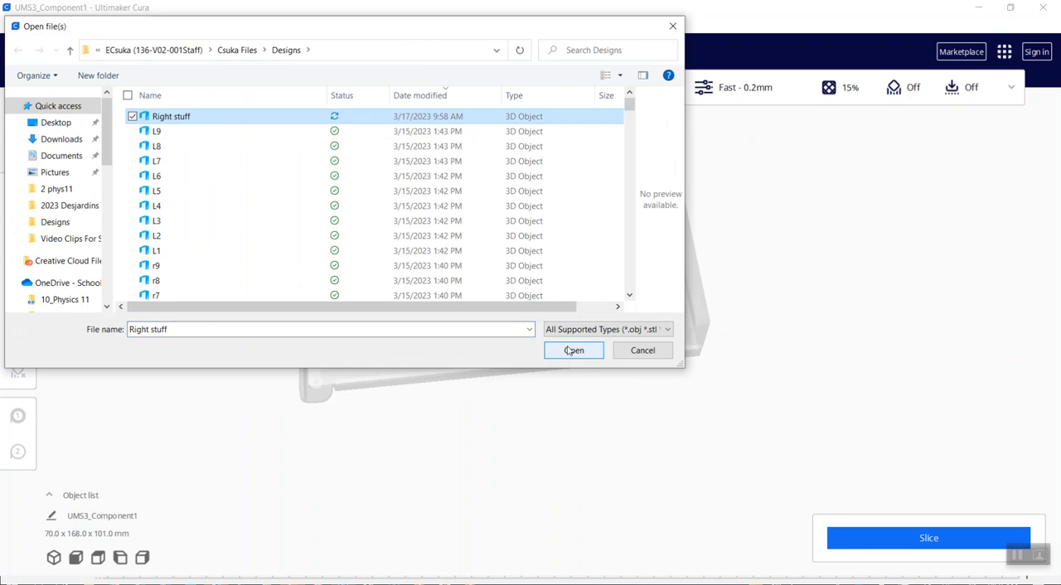
left_click(574, 350)
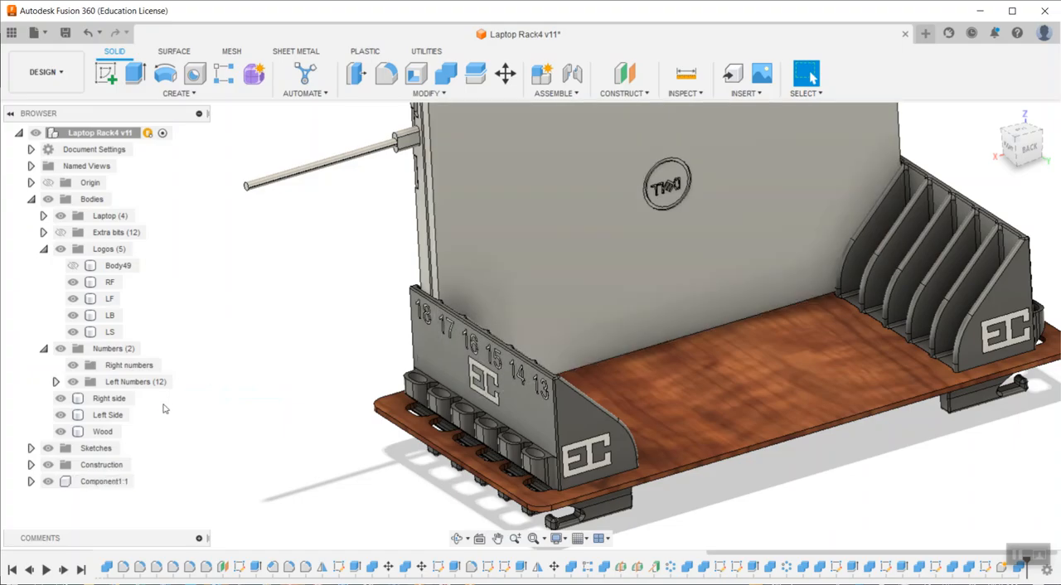
mouse_move(200, 435)
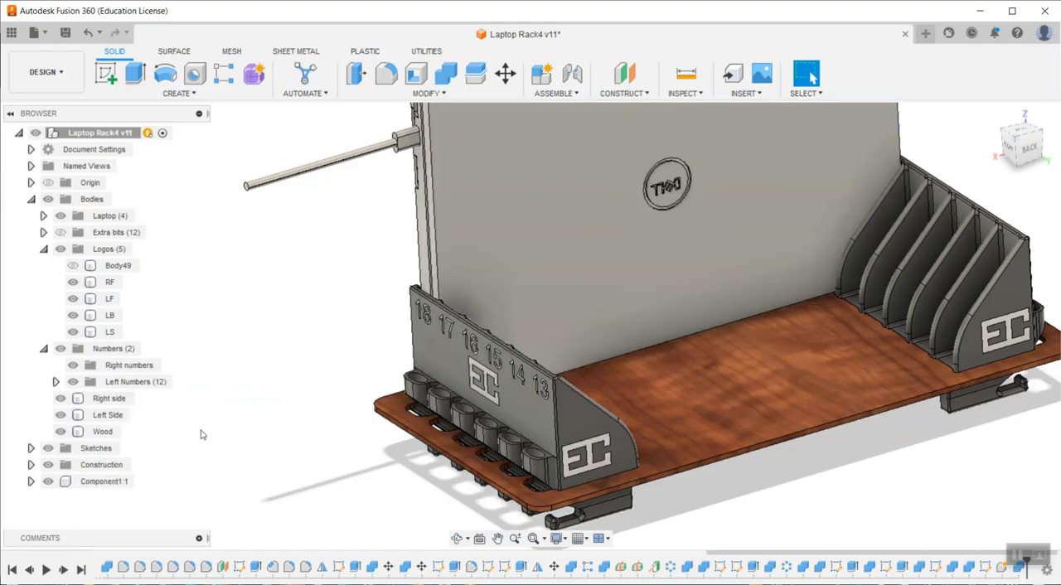
- Save the Right side bracket body as an STL mesh named 'right side4'
right_click(109, 398)
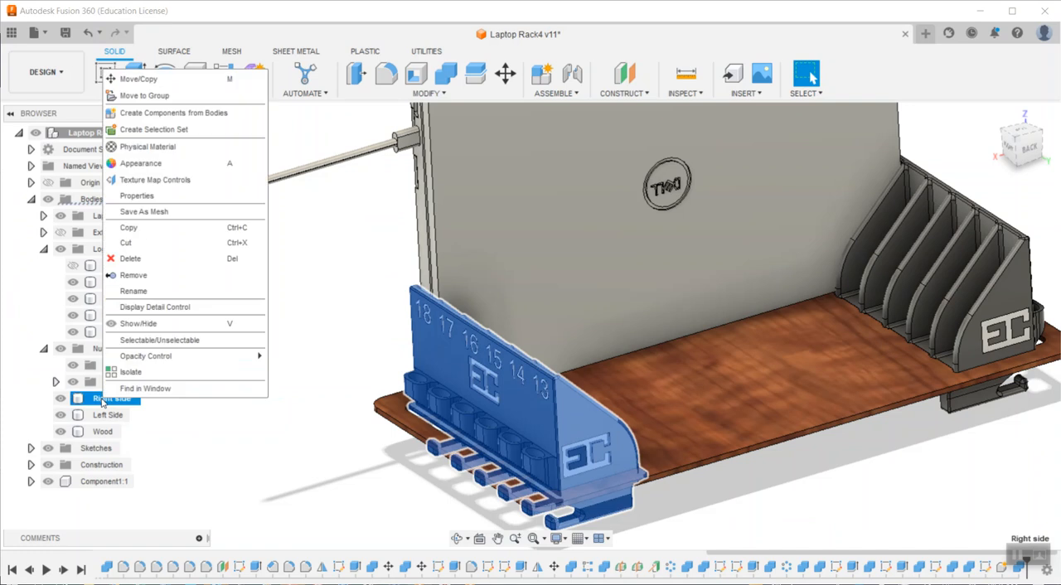
left_click(142, 212)
type("right sid")
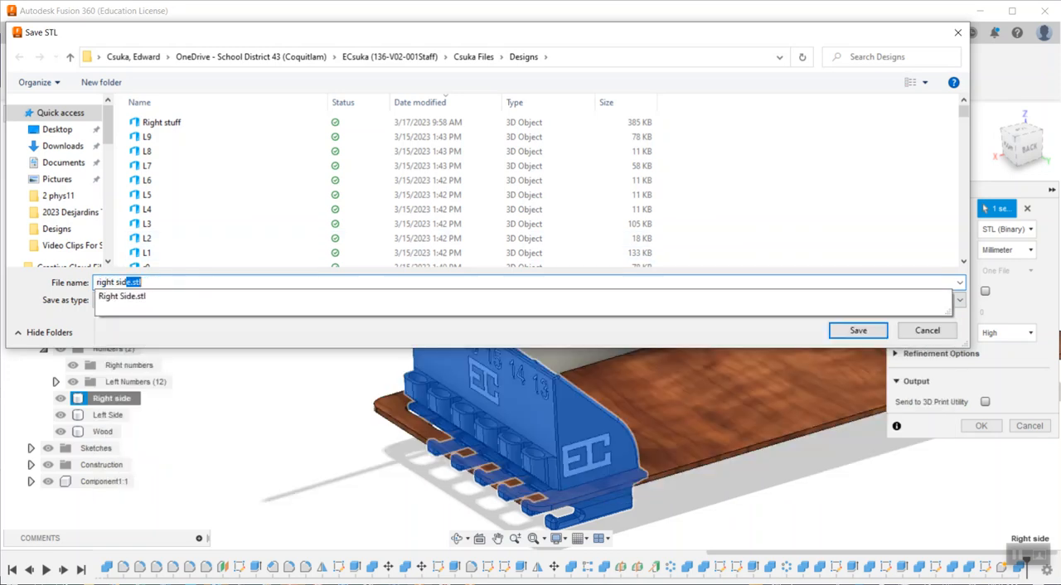
left_click(858, 330)
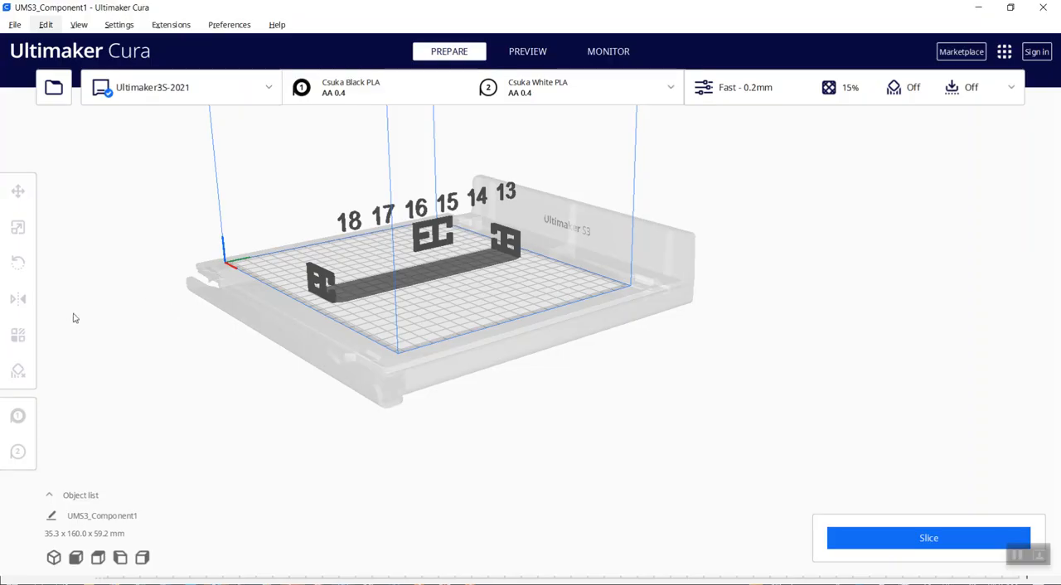
- Load 'right side4' into Cura and group it with the white Extruder 2 logo and number parts
left_click(53, 86)
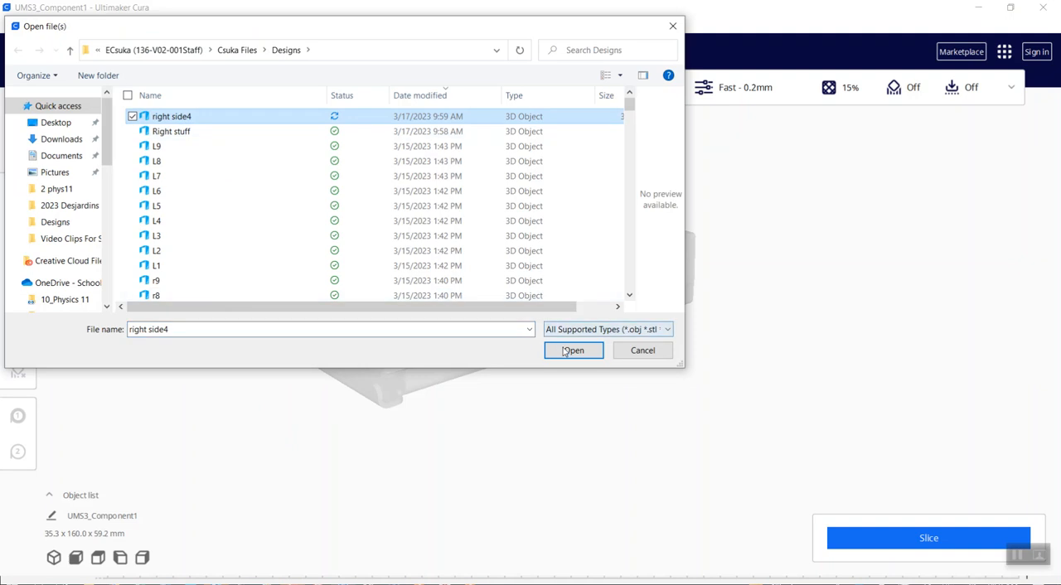
left_click(573, 350)
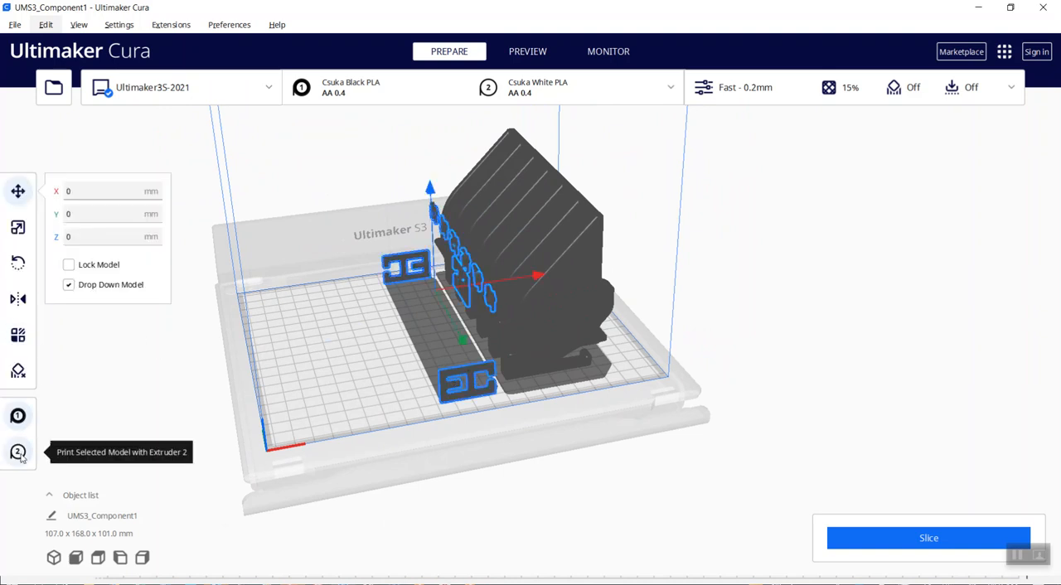
mouse_move(563, 320)
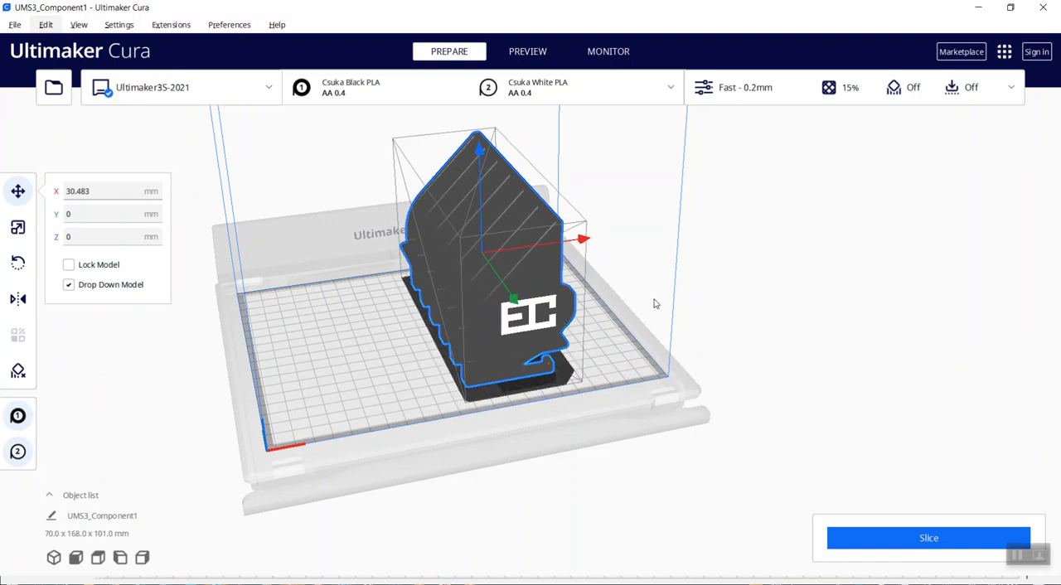
left_click_drag(538, 290, 464, 318)
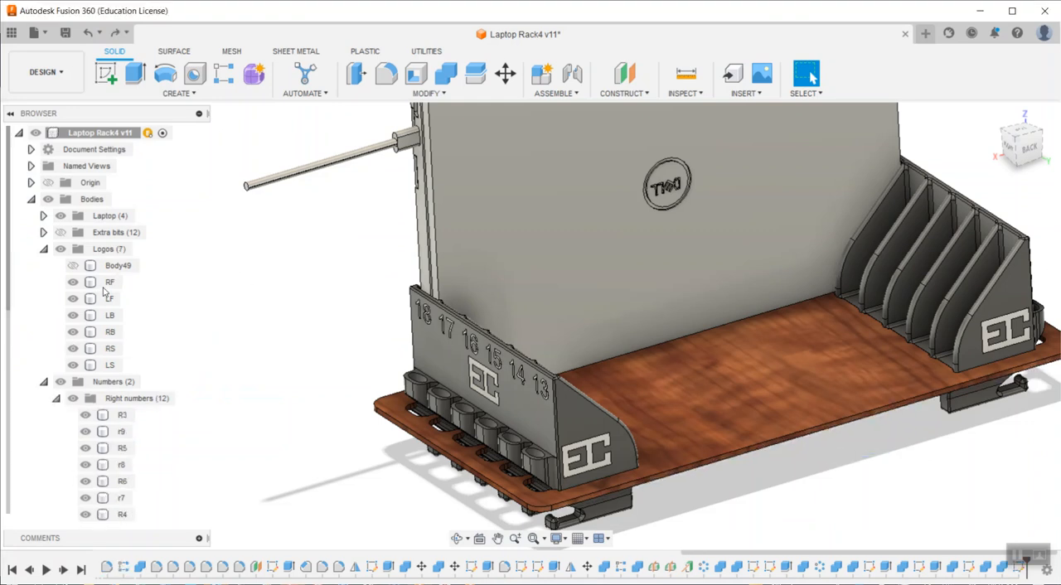
- Combine the LF, LB, LS logos and all Left Numbers into a new component
left_click(446, 73)
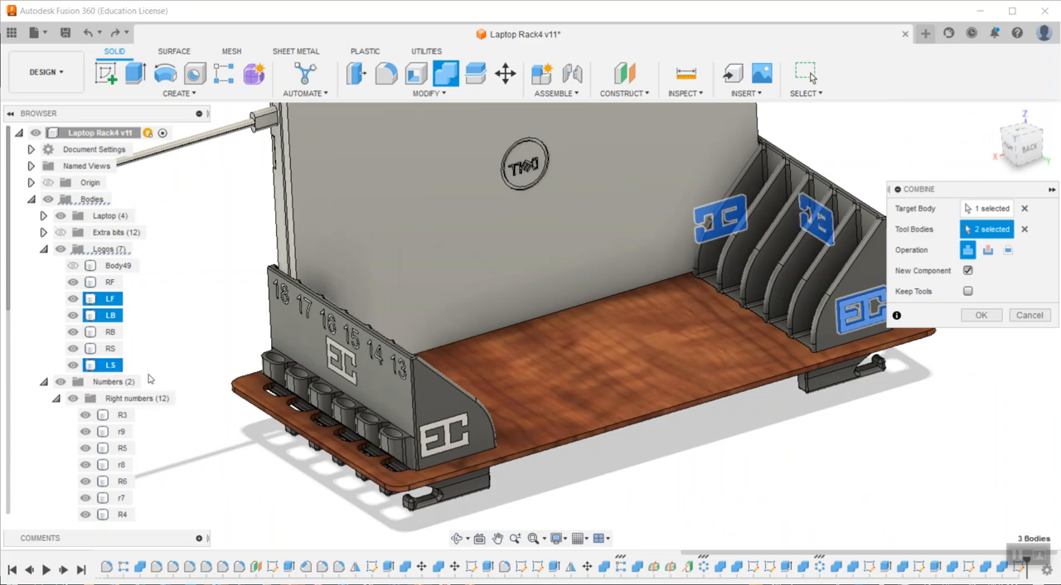
left_click(56, 397)
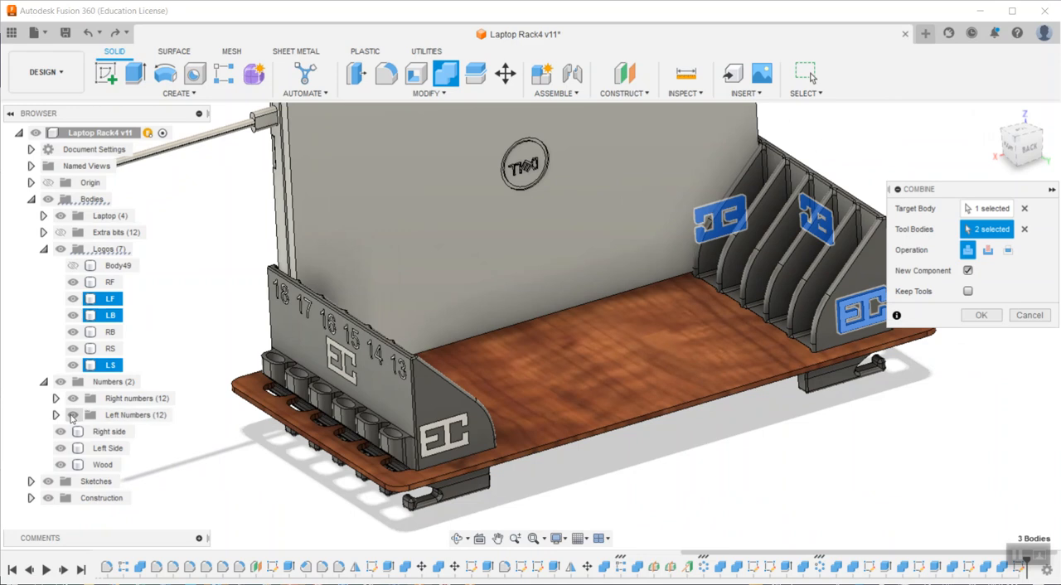
left_click(56, 414)
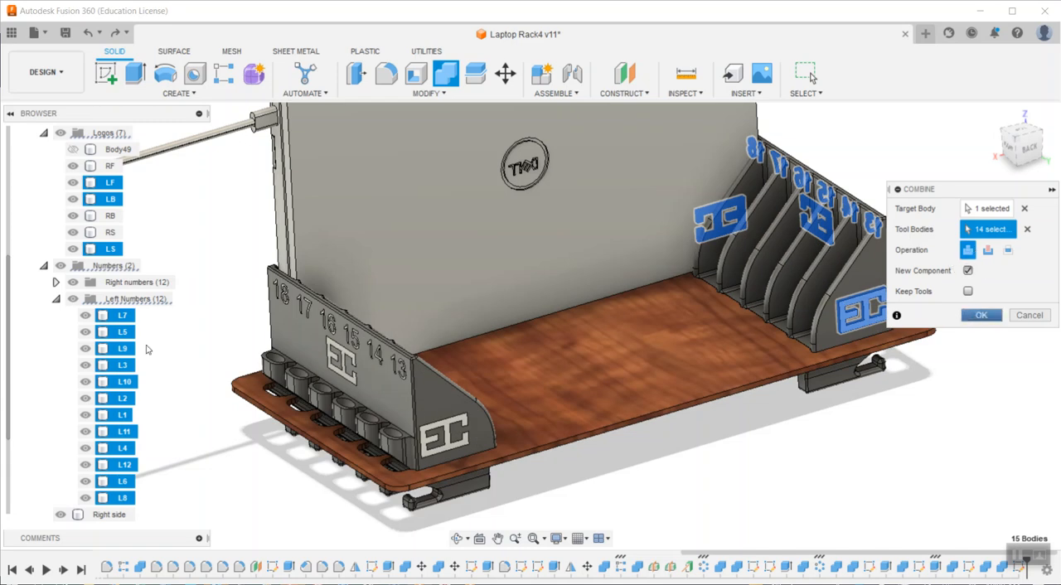
left_click(981, 315)
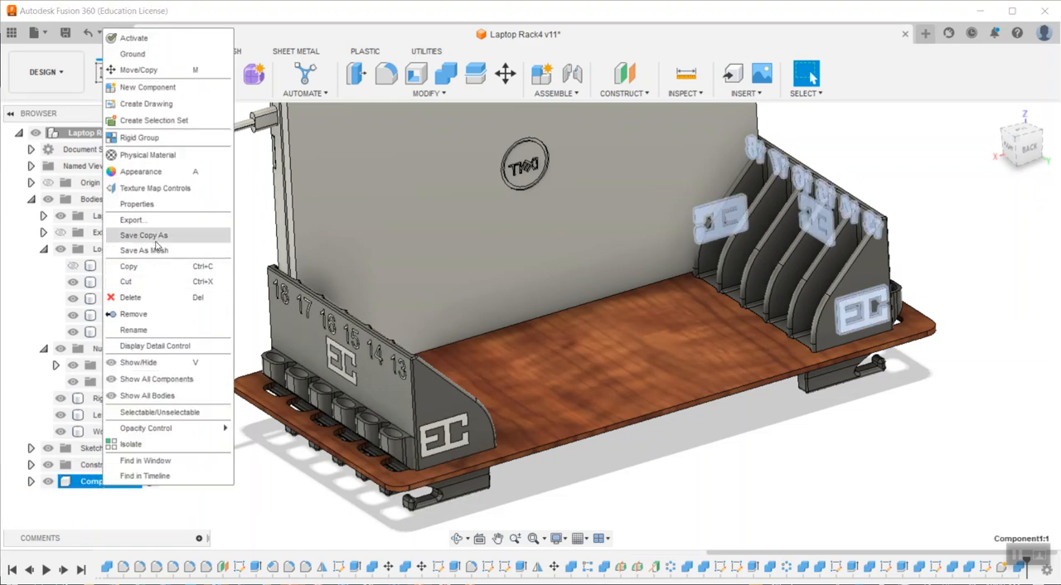
- Save the new left component as an STL mesh named 'left stuff'
left_click(143, 250)
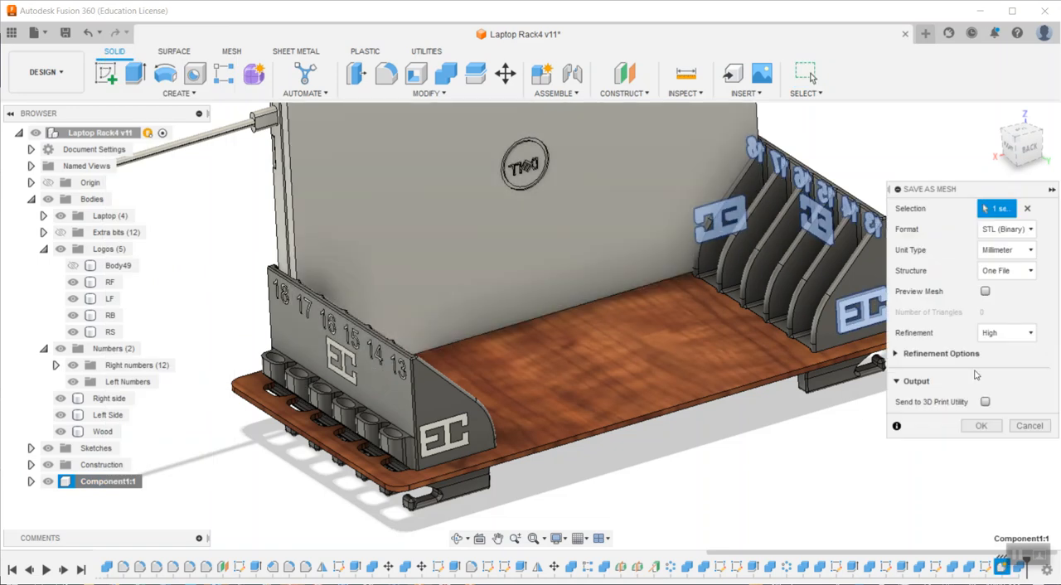
left_click(981, 424)
type("l")
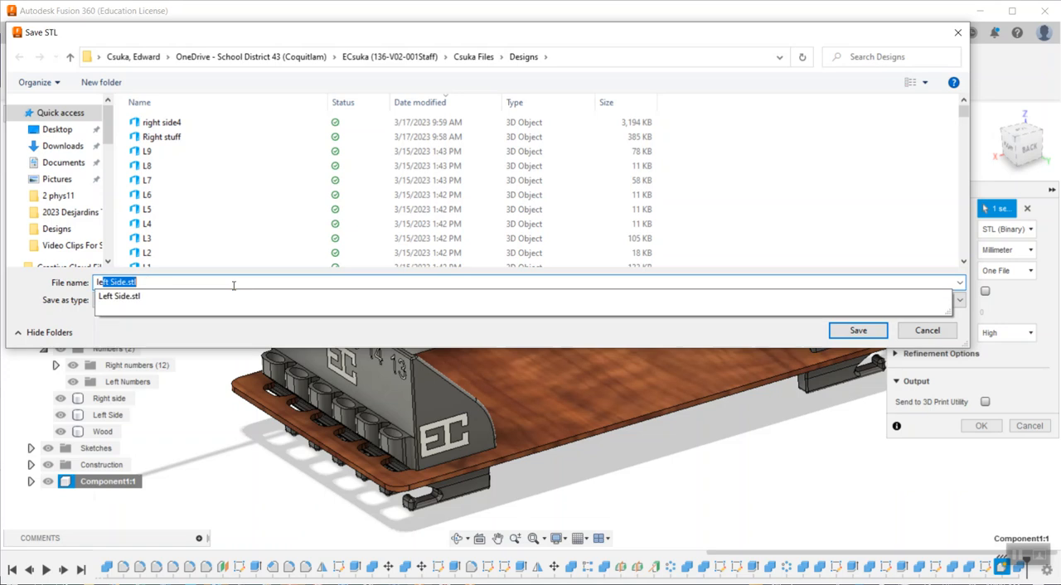
left_click(859, 329)
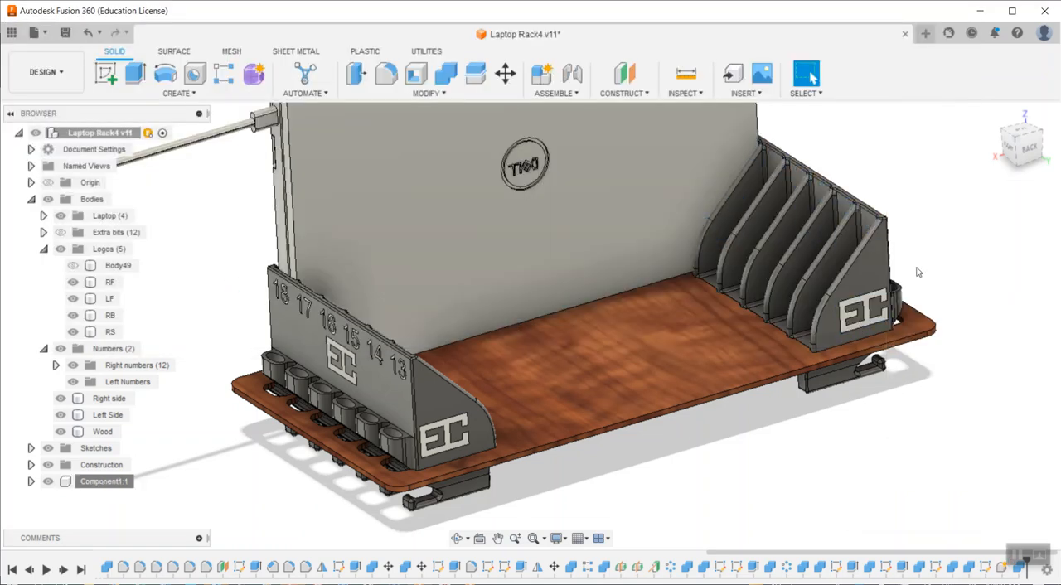
- Save the Left Side bracket body as a separate STL mesh file
right_click(106, 415)
type("left s")
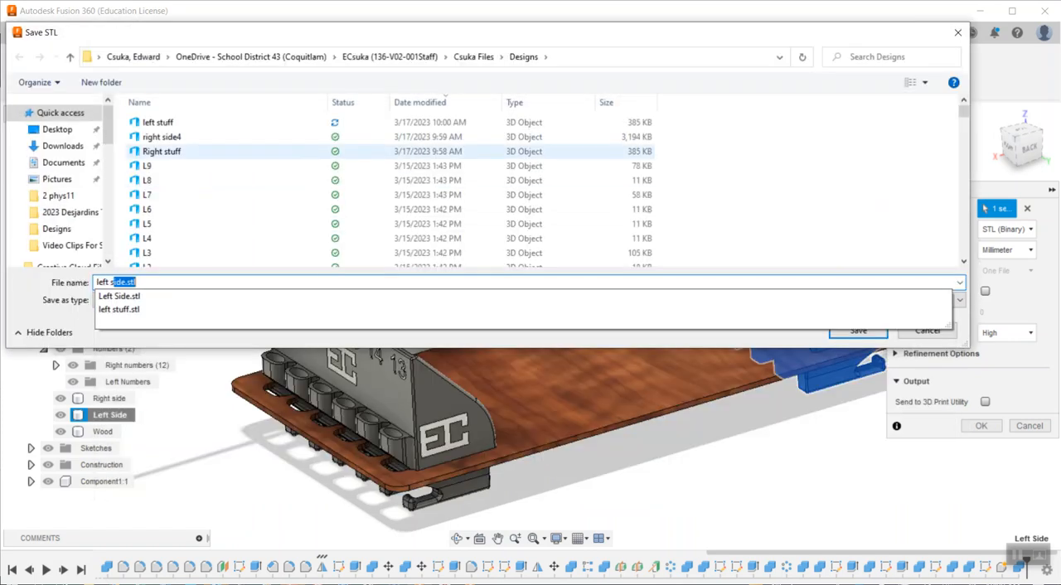
left_click(858, 330)
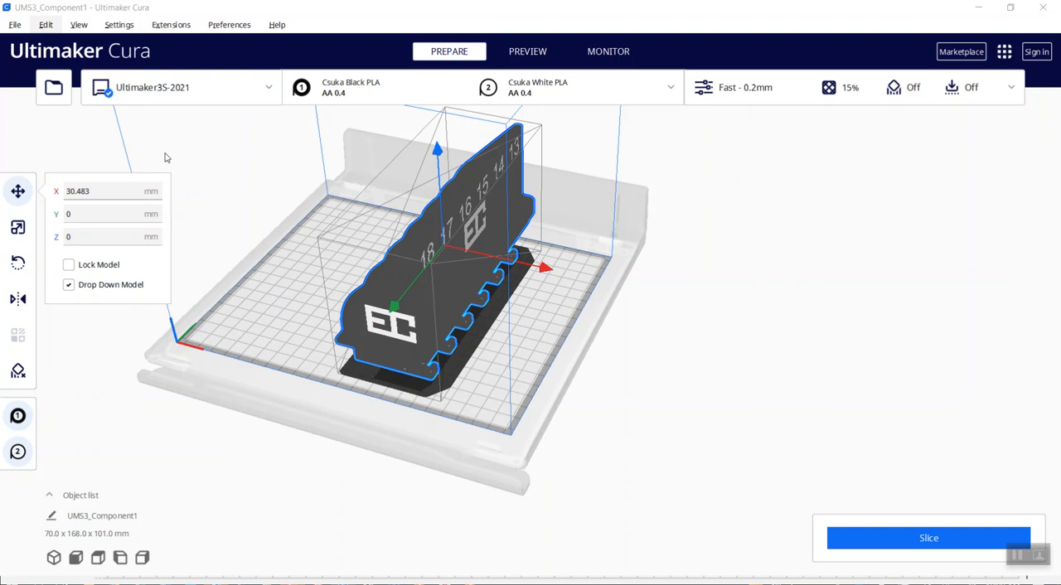
- Load 'left stuff' and 'left side 4' into Cura and set the logos and numbers to print in white
left_click(53, 86)
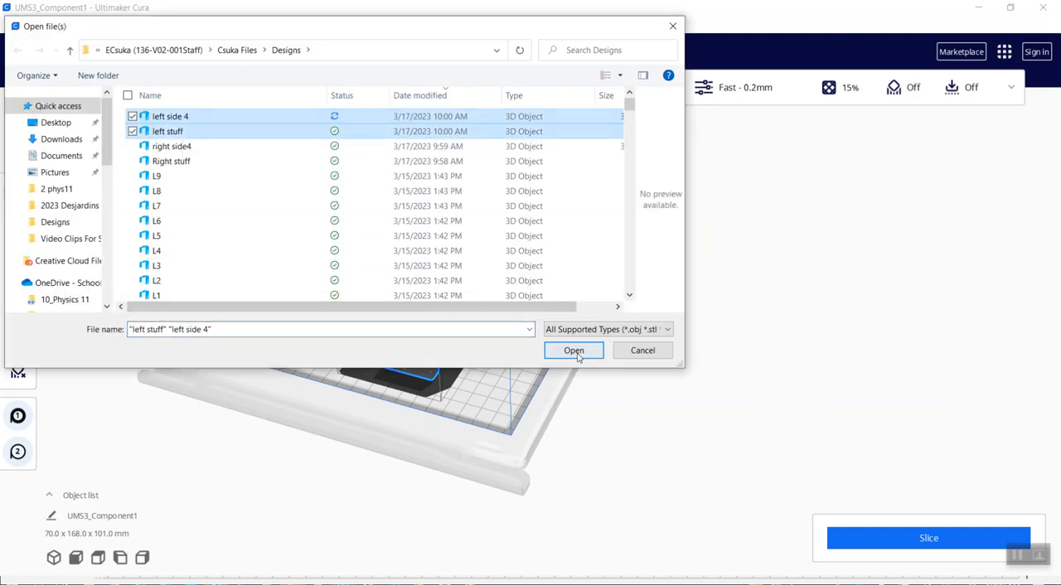
left_click(573, 350)
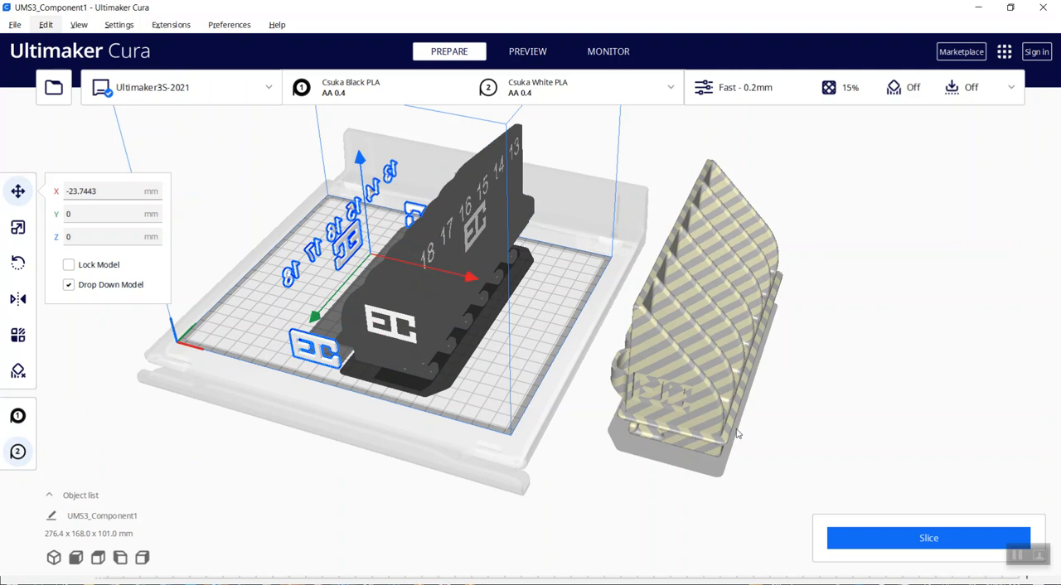
left_click(704, 331)
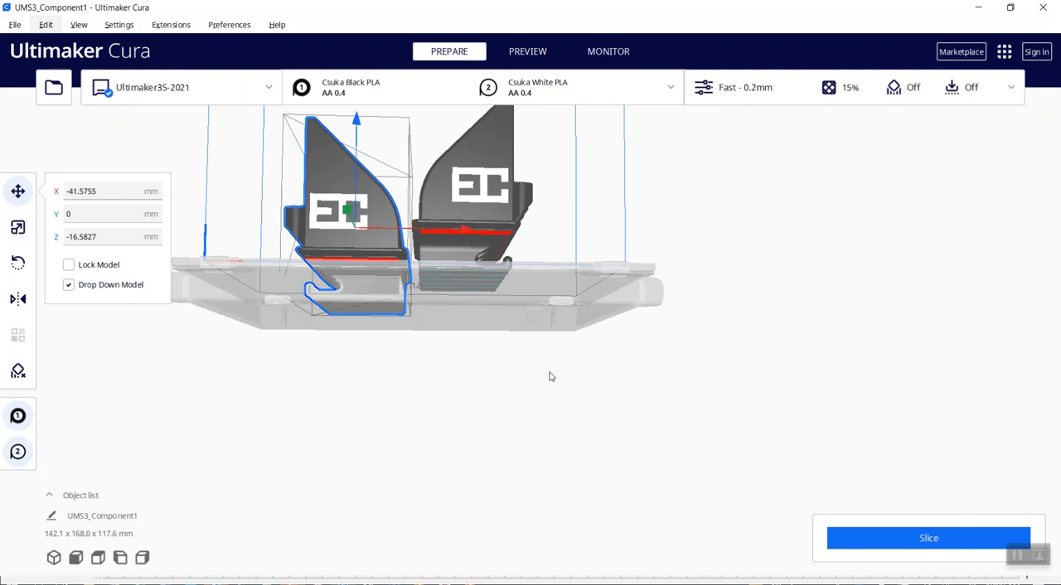
- Place the left bracket at an exact X position of 40 beside the right bracket
triple_click(113, 236)
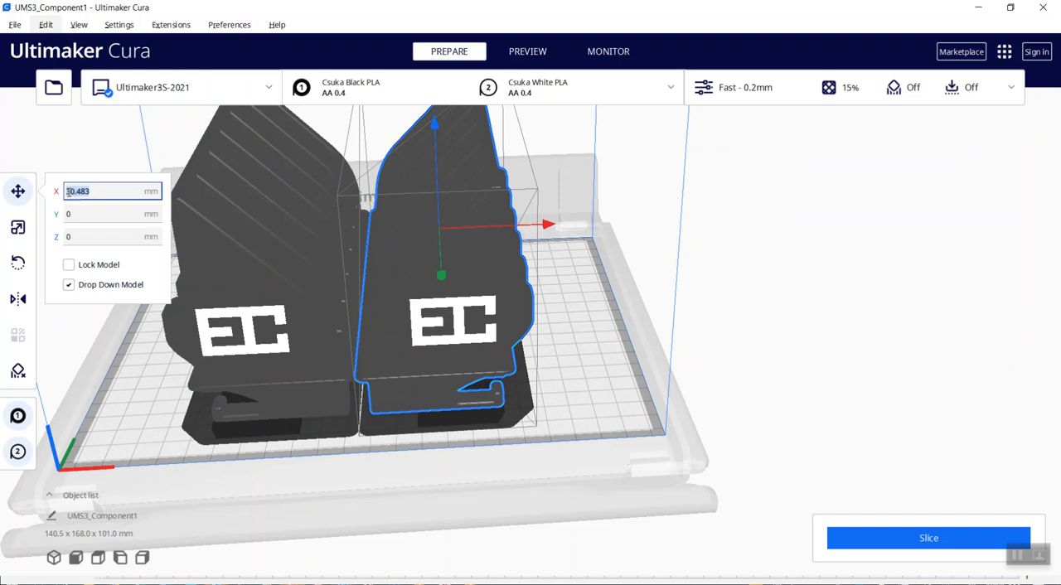
type("40")
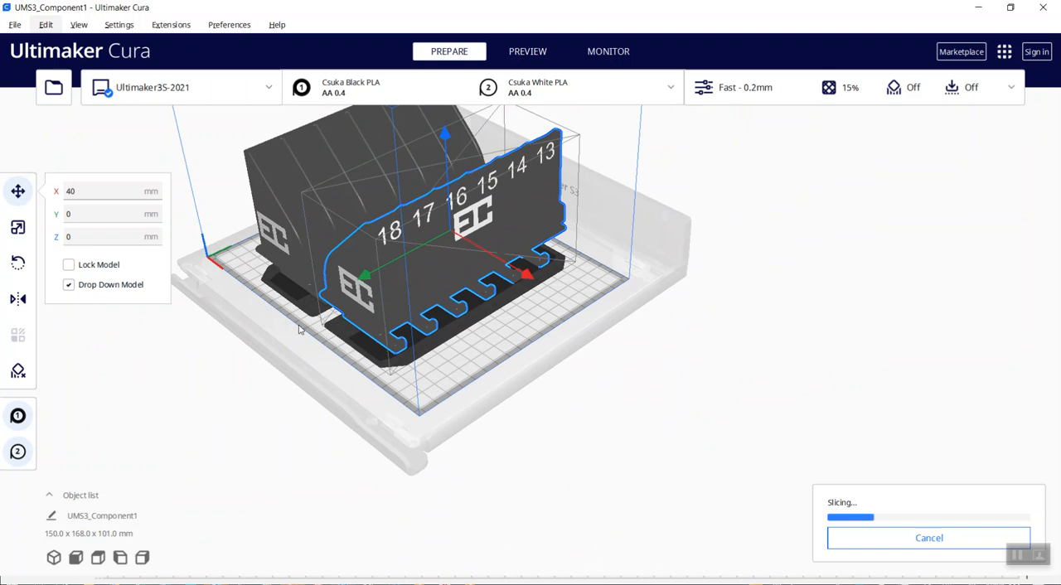
mouse_move(496, 334)
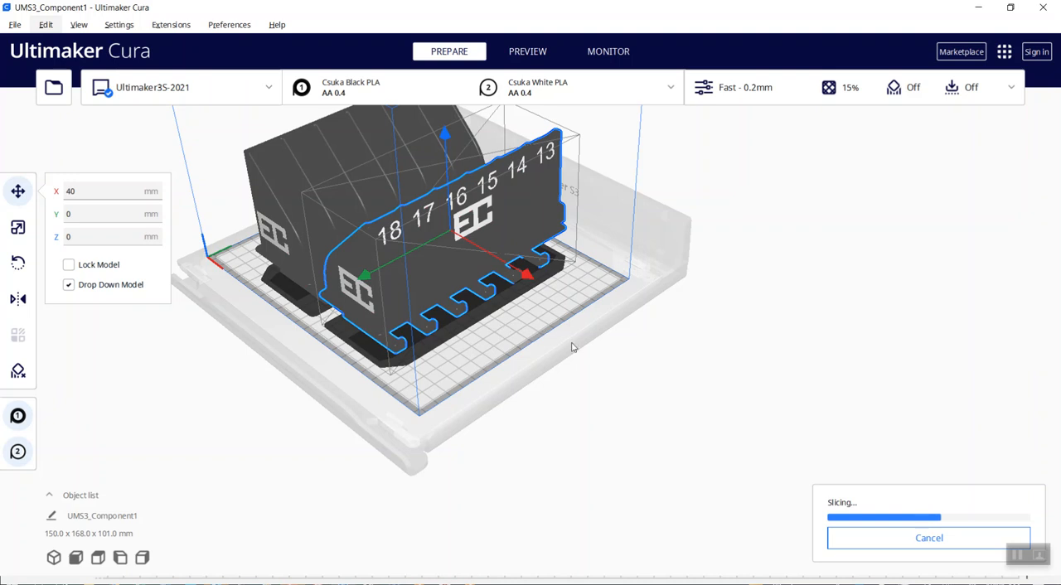
mouse_move(802, 381)
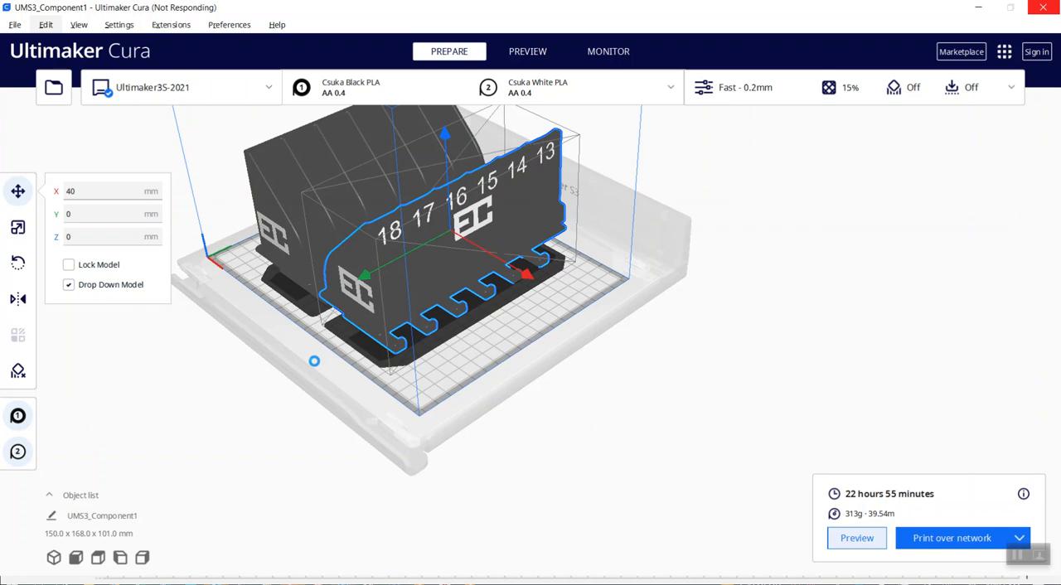
- Inspect the sliced brackets' lowest layers in the layer preview, then restore the full height
left_click(527, 50)
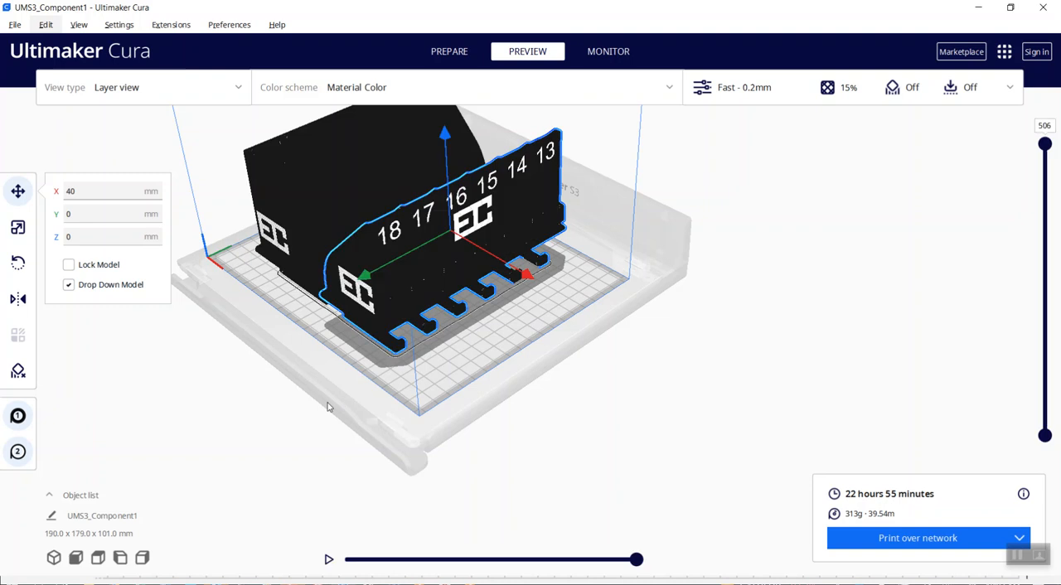
mouse_move(335, 394)
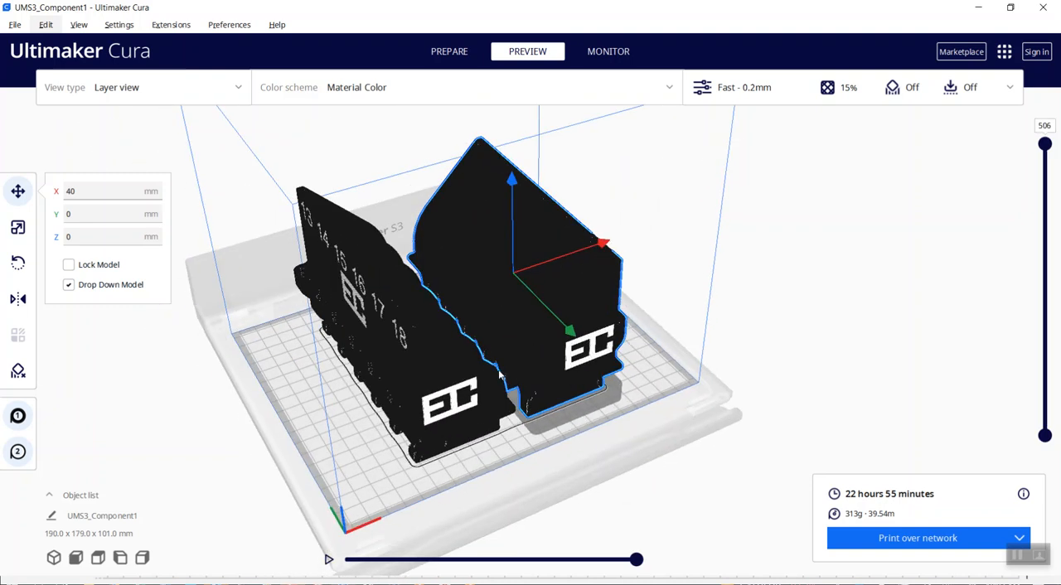
scroll("up", 3)
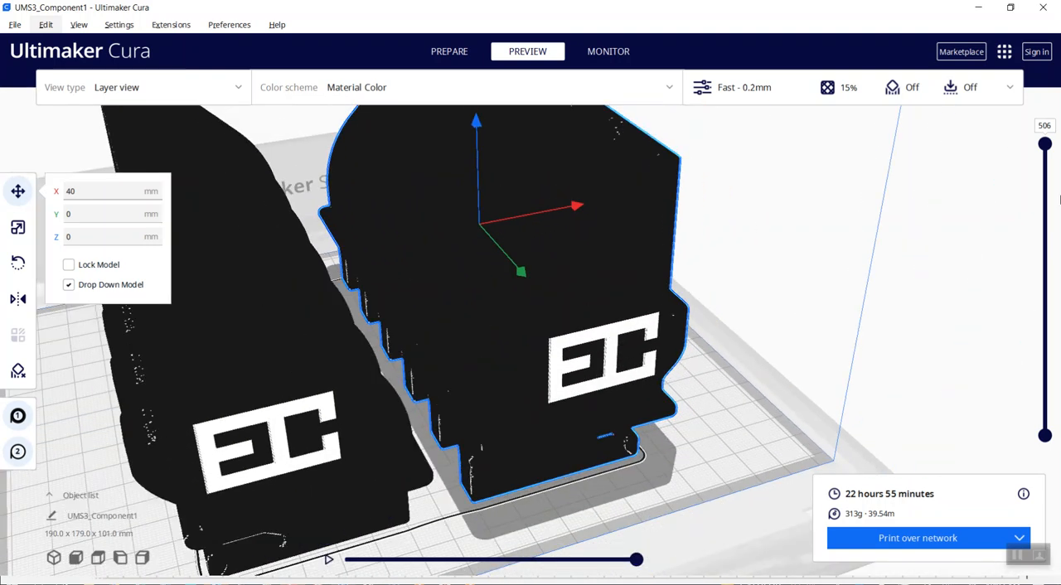
left_click_drag(1044, 142, 1044, 265)
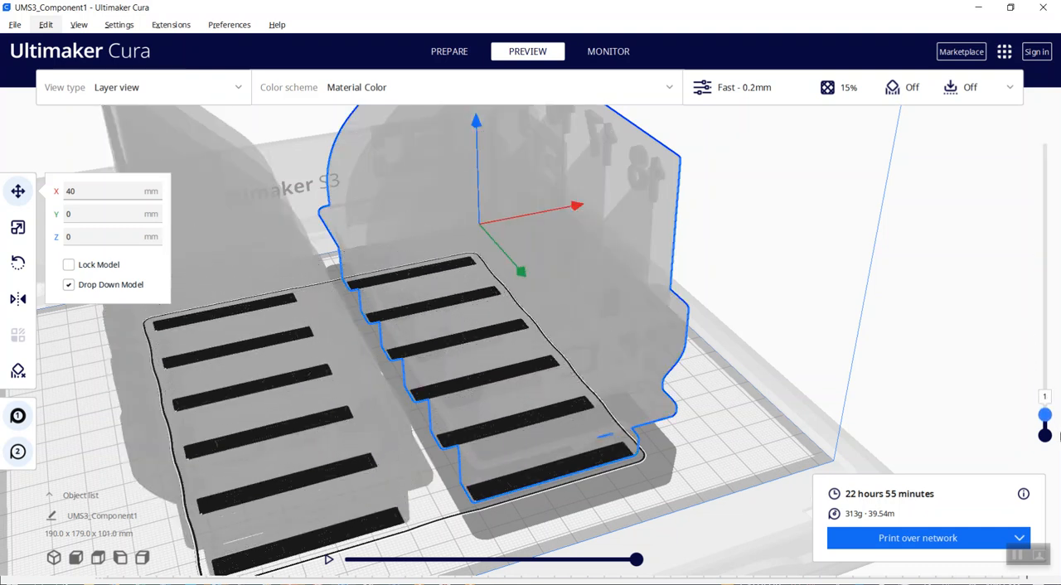
left_click_drag(1044, 414, 1044, 247)
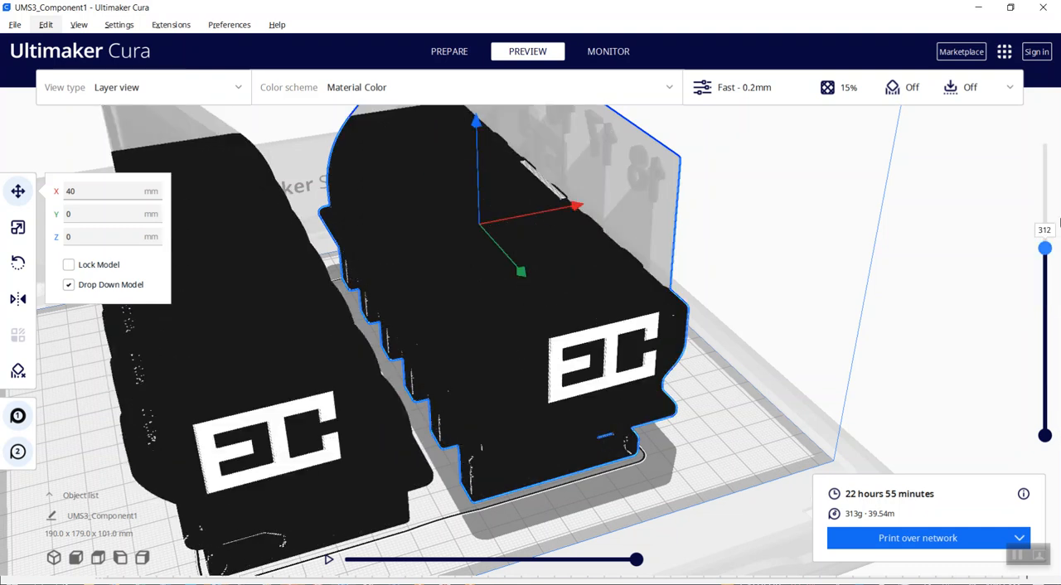